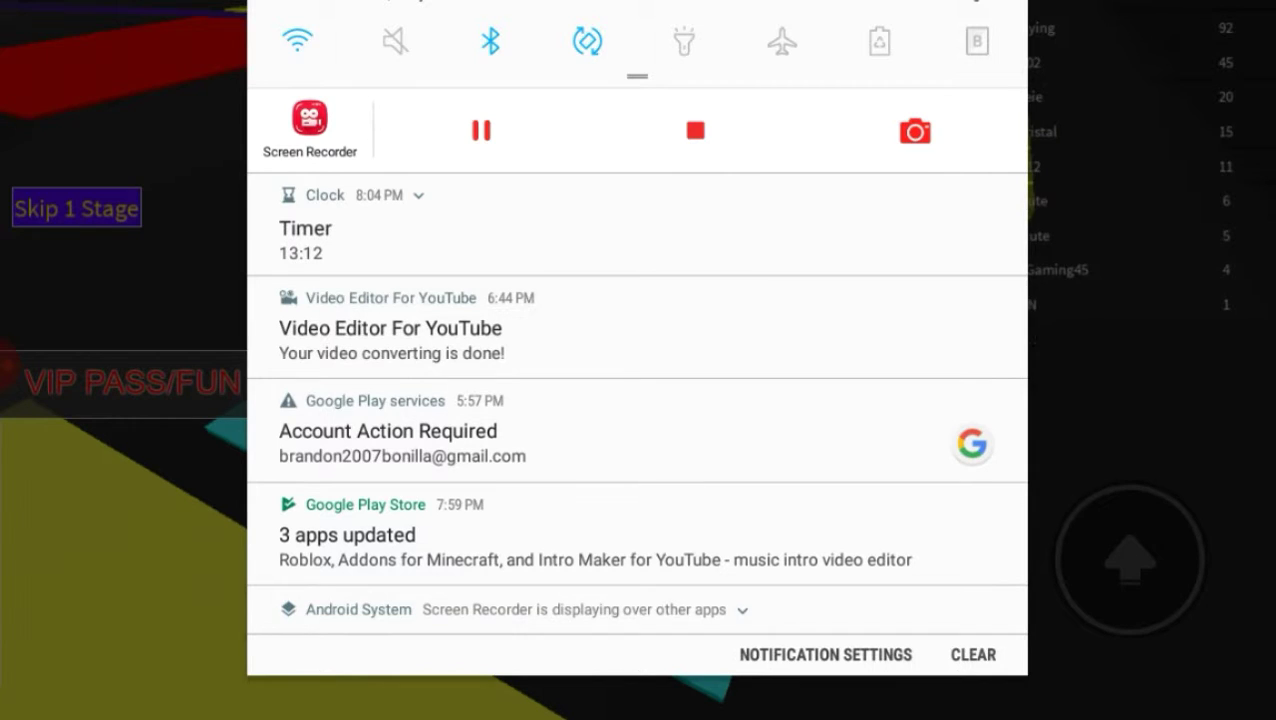
Dismiss the notification panel and hop the avatar onto the tall blue cylinder pillars.
click(419, 195)
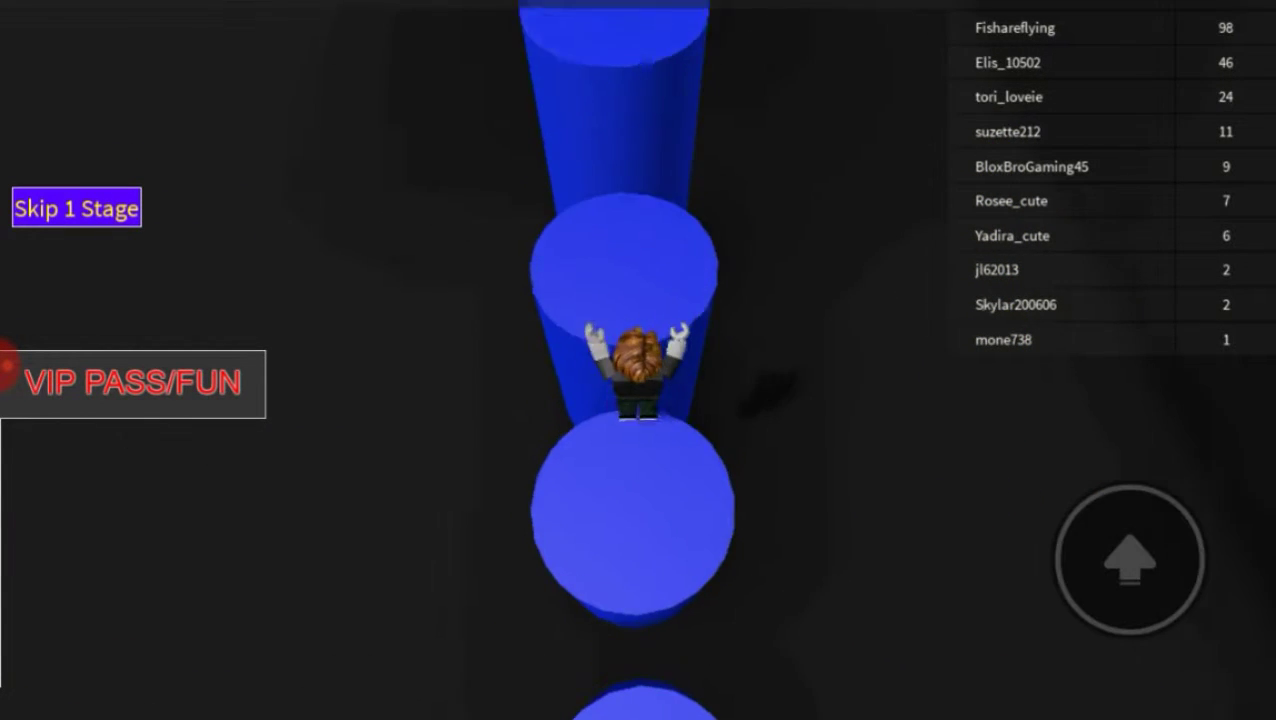
Jump across the blue pillars onto the pink ramp with red ridges toward the yellow platform.
click(1129, 567)
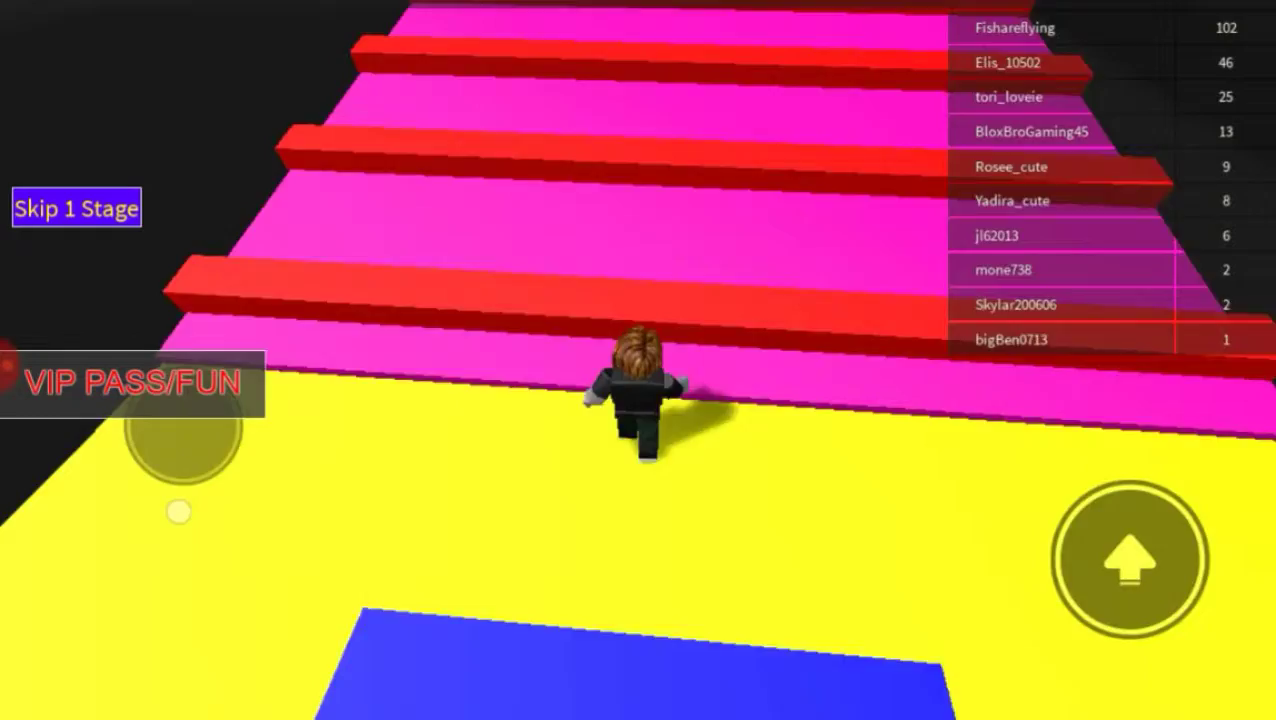
click(1129, 561)
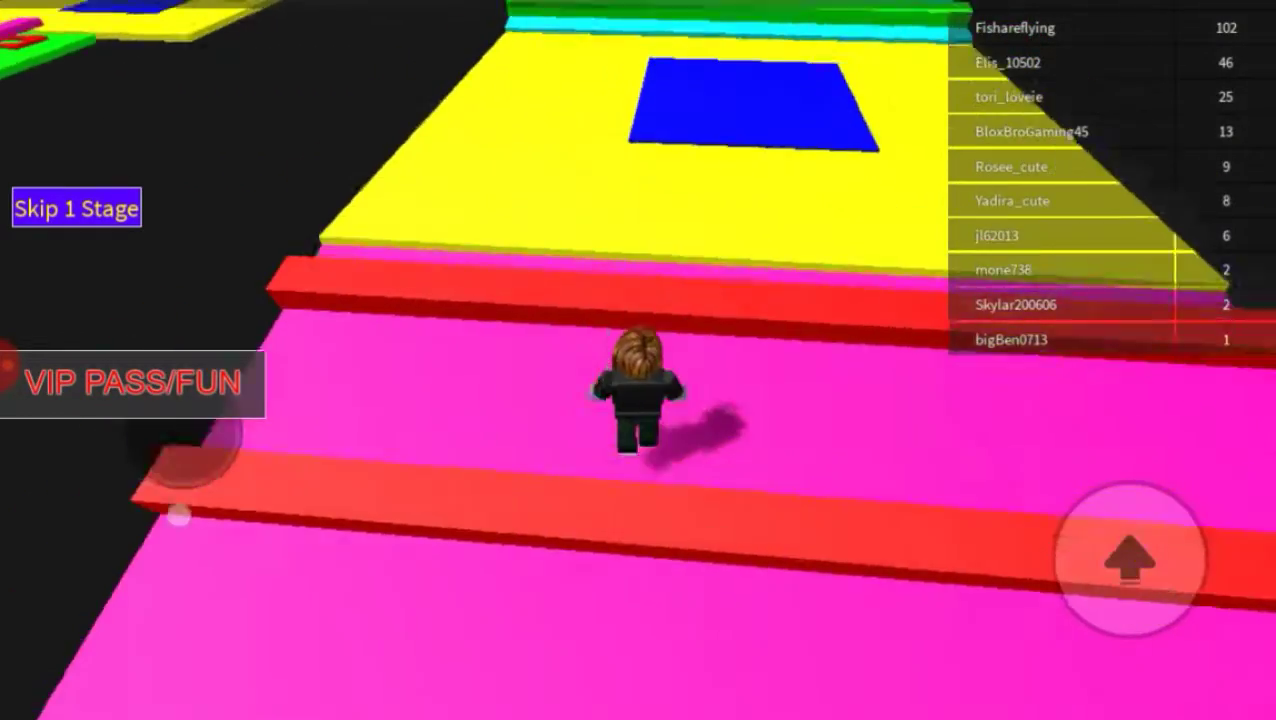